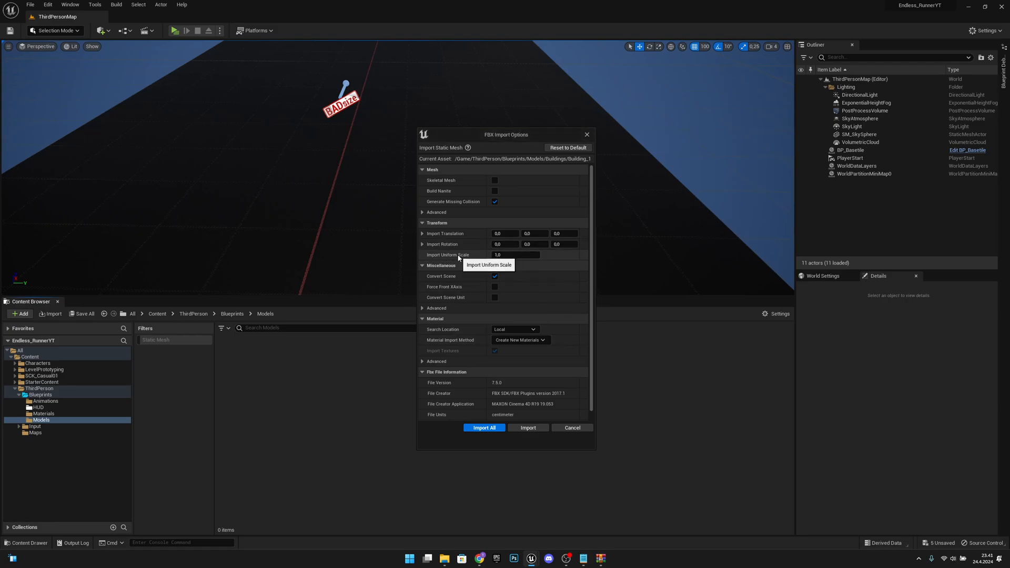
Import all FBX building, prop and road models at uniform scale 1.0.
{"action": "left_click", "coordinate": [484, 427]}
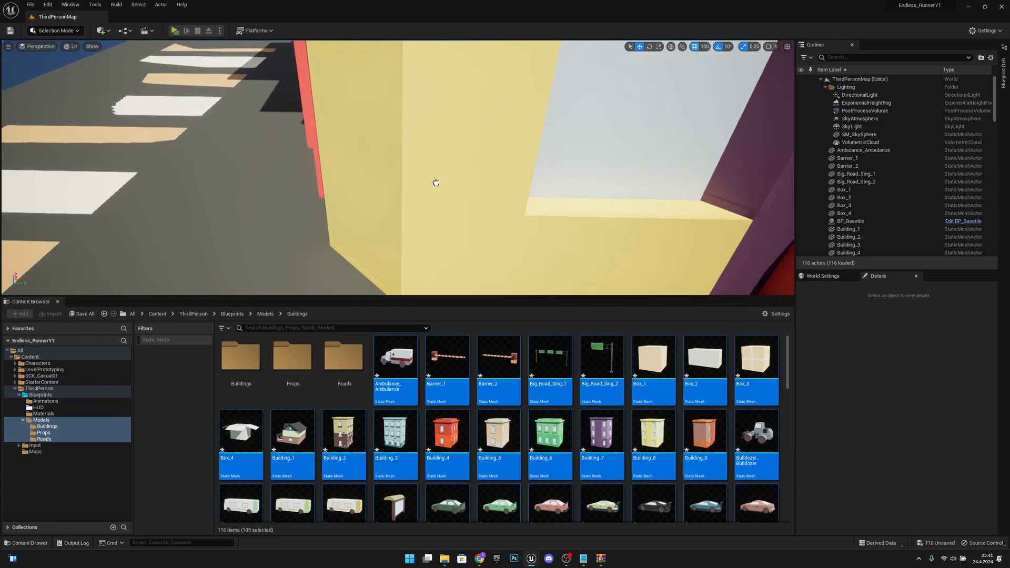
Delete the imported model actors from the level, leaving the original 11 actors.
{"action": "left_click", "coordinate": [395, 358]}
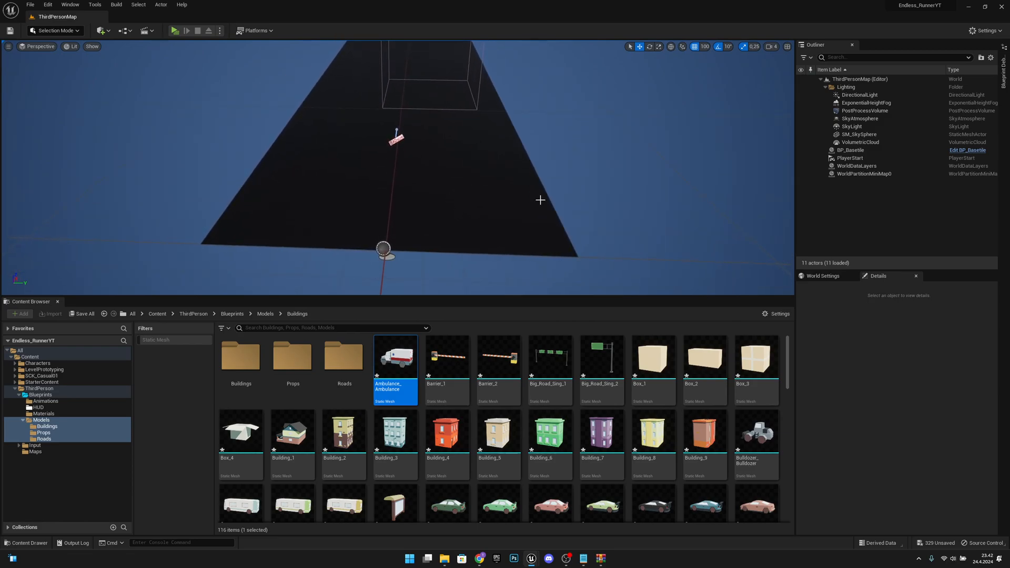